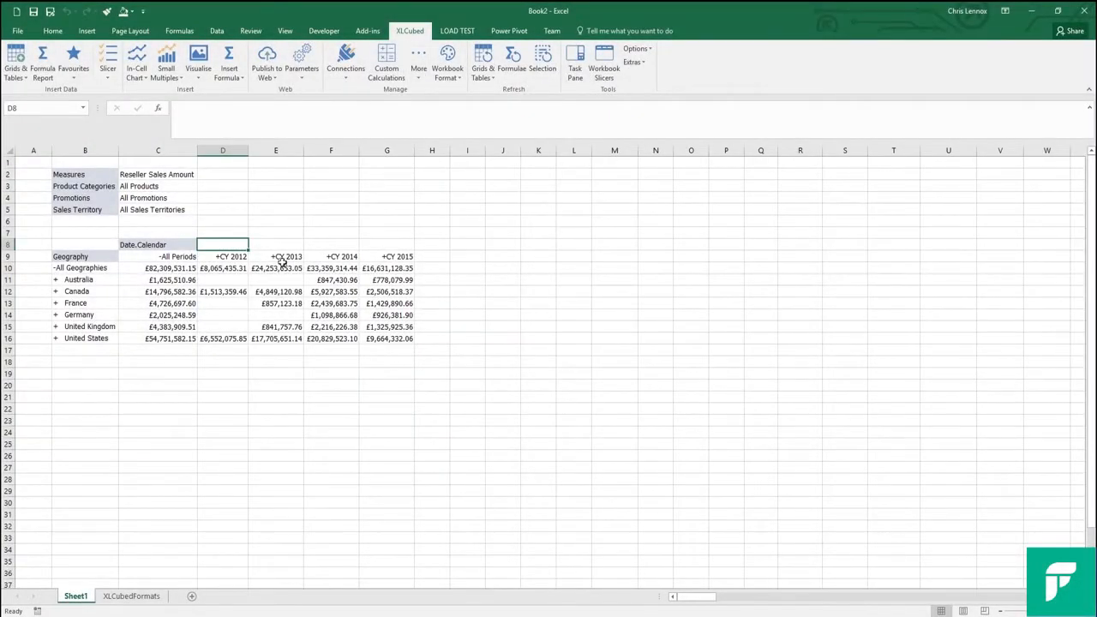
mouse_move(343, 223)
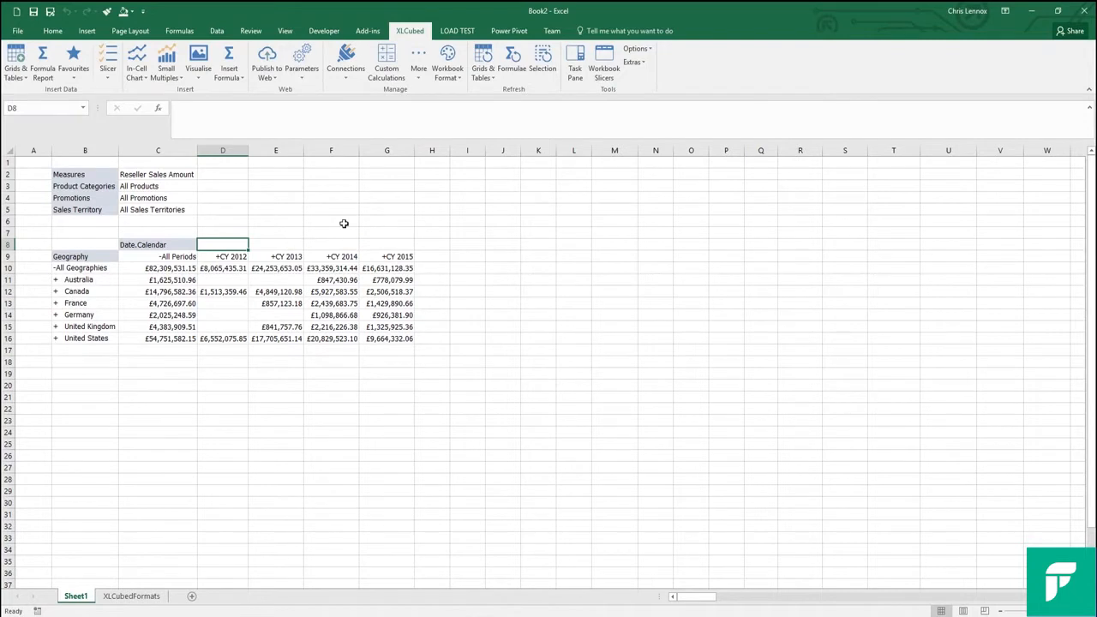
mouse_move(349, 226)
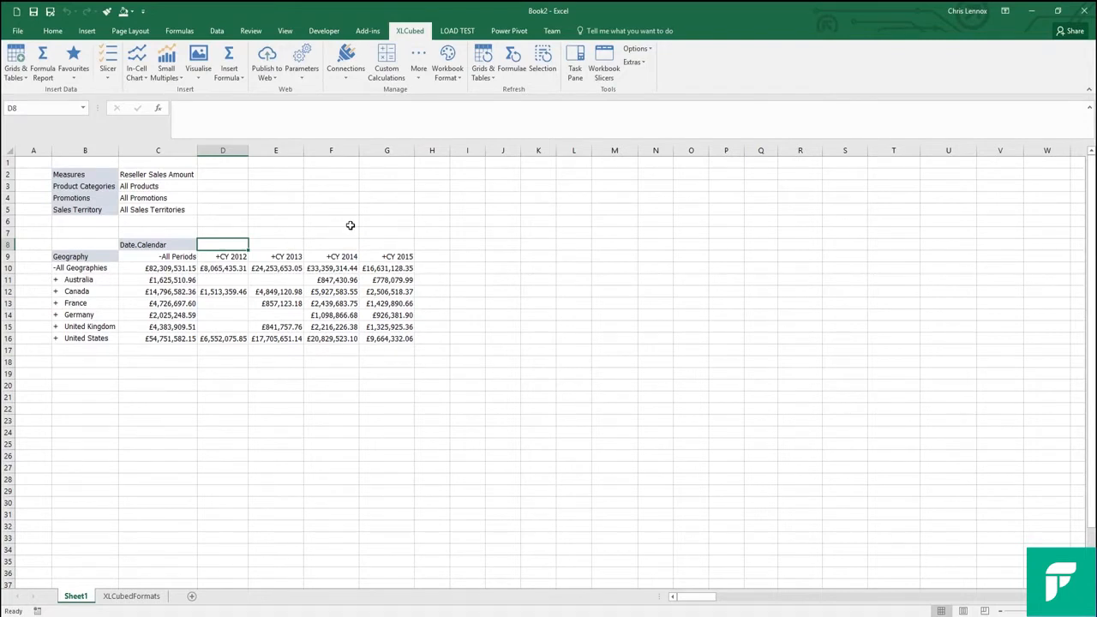
mouse_move(58, 278)
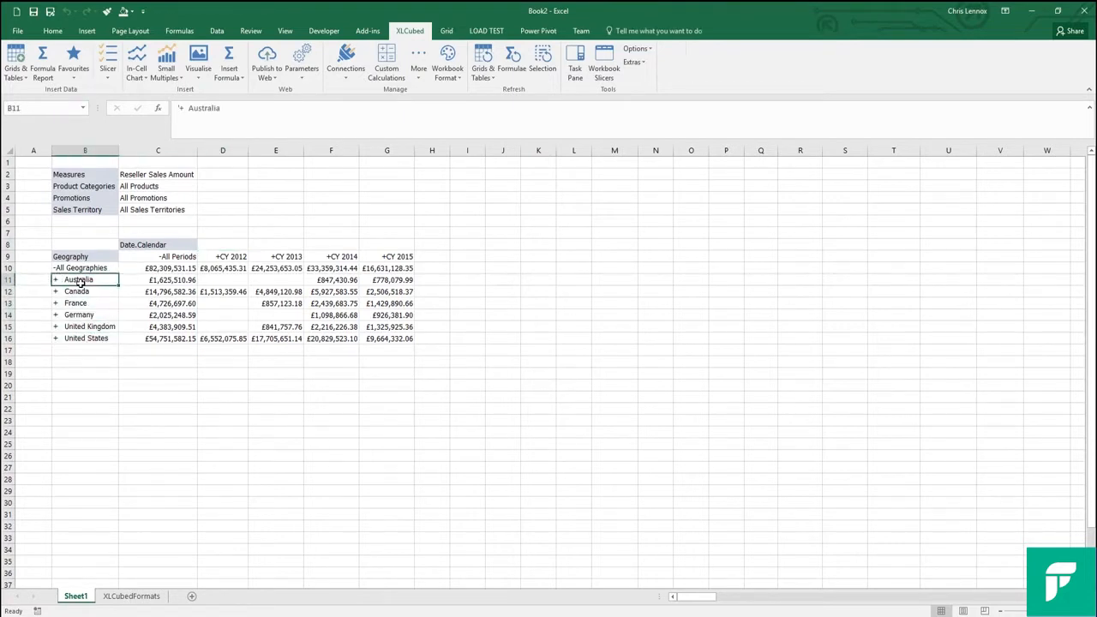
mouse_move(106, 295)
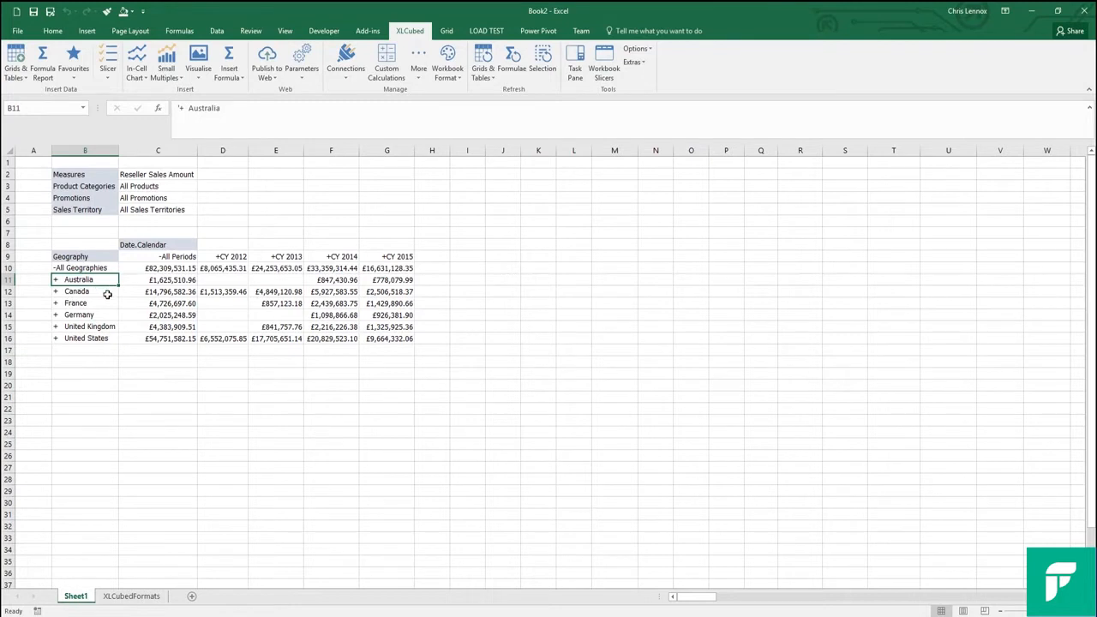
Step: Drill Canada into its provinces and British Columbia into its cities, then collapse the cities
click(86, 291)
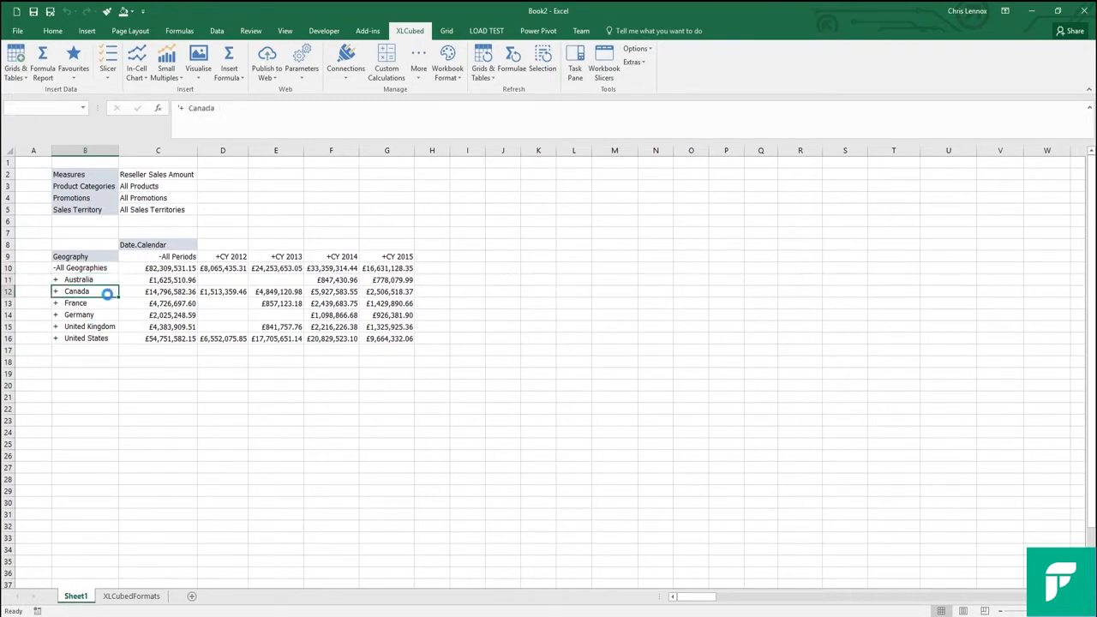
click(55, 291)
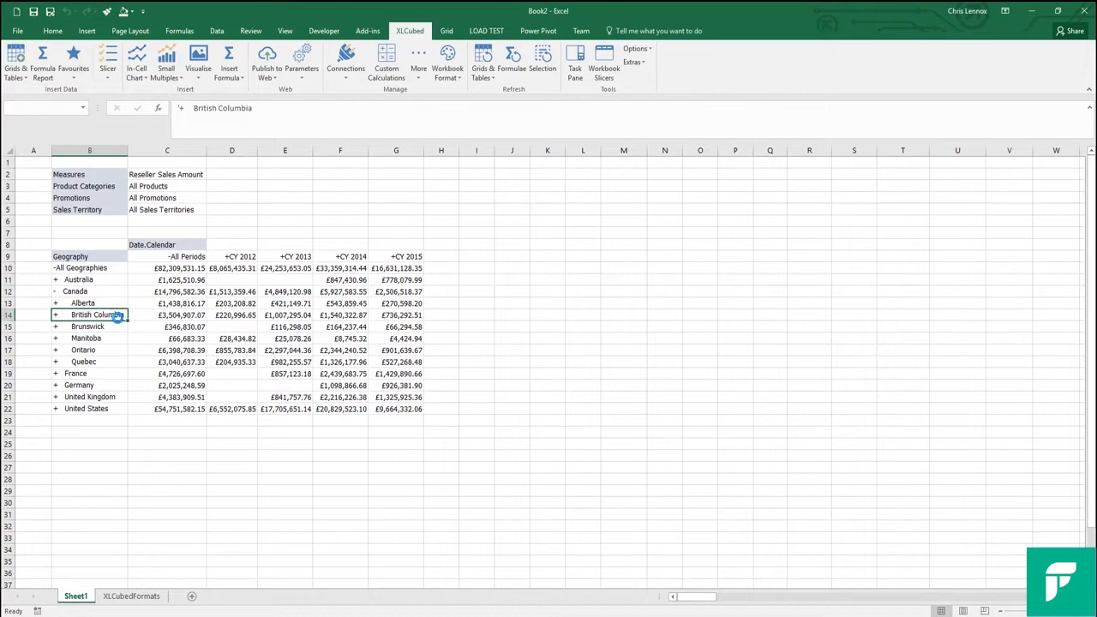
click(55, 315)
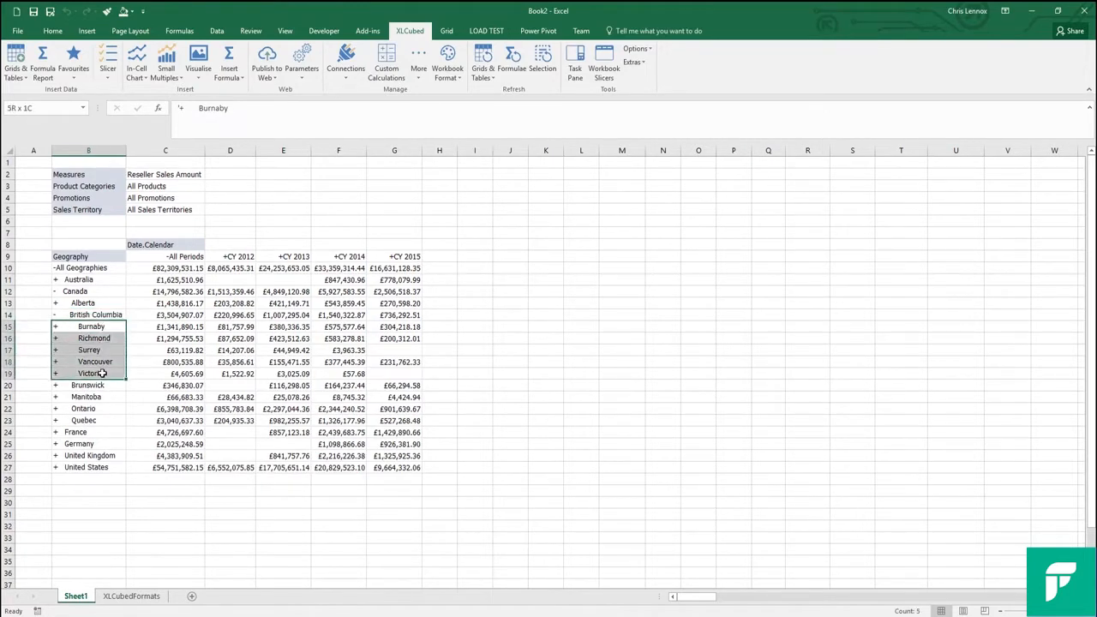
click(91, 326)
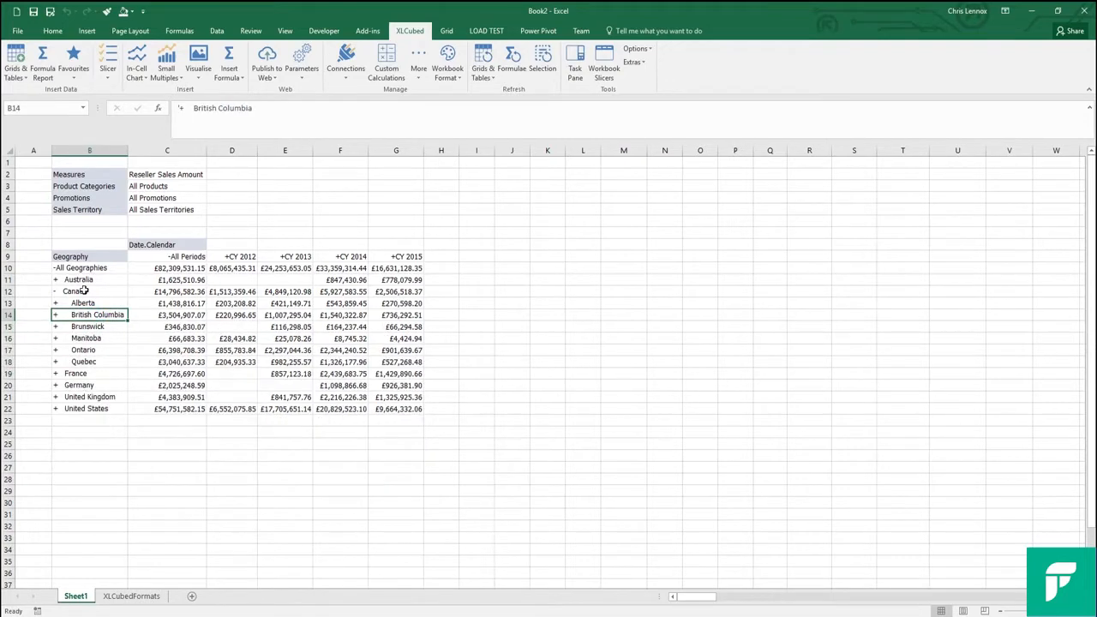
Step: Collapse Canada's provinces again and expand Q3 CY 2012 into its months
click(76, 291)
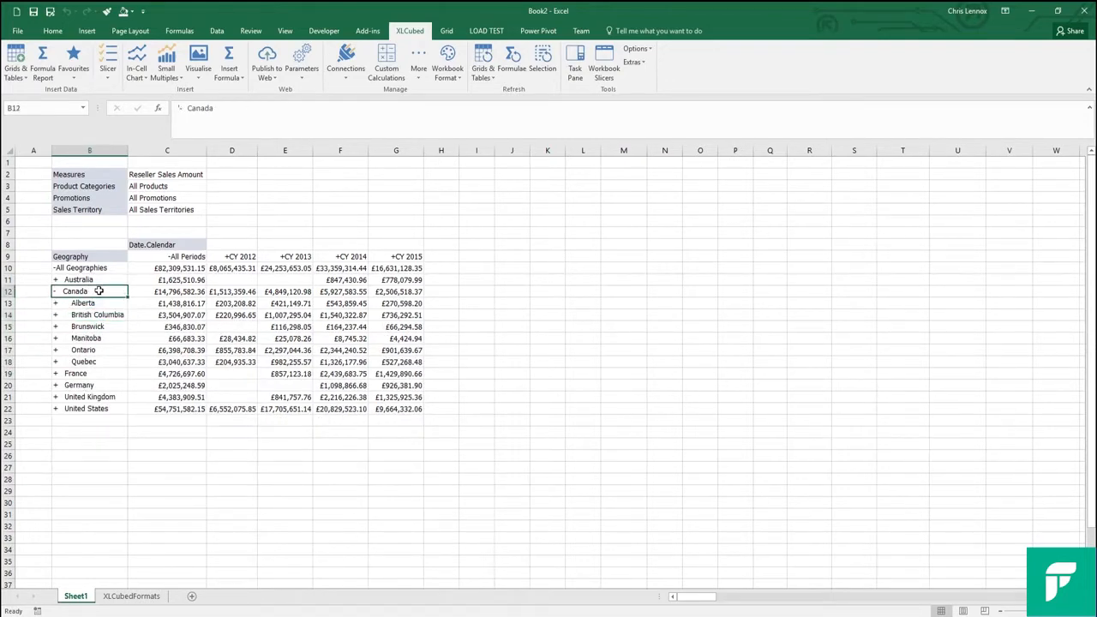
click(55, 292)
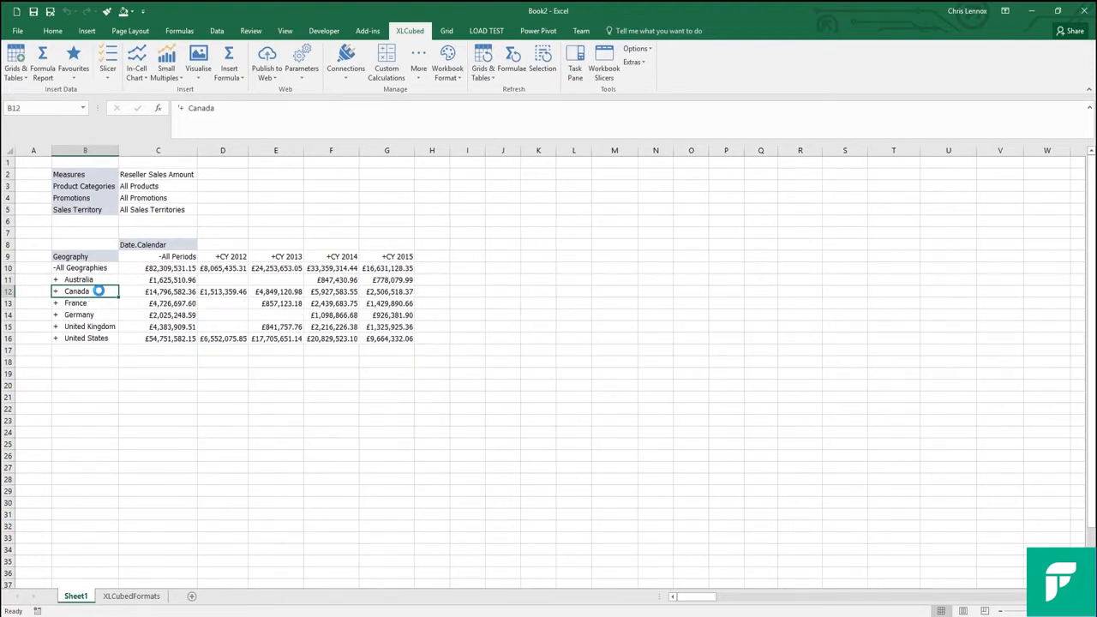
mouse_move(232, 253)
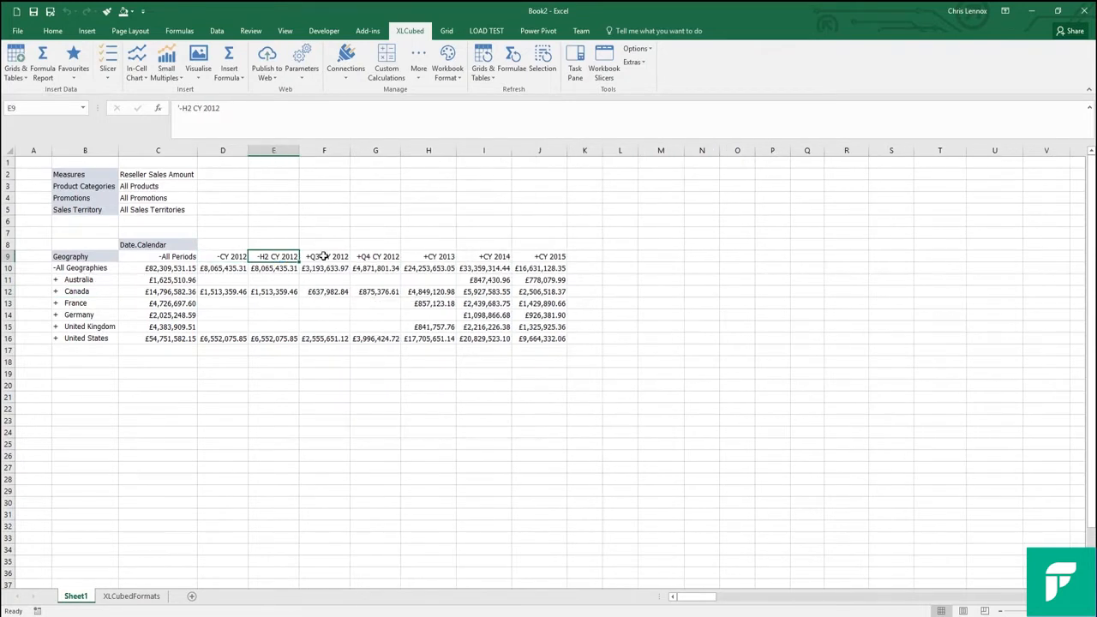
click(324, 257)
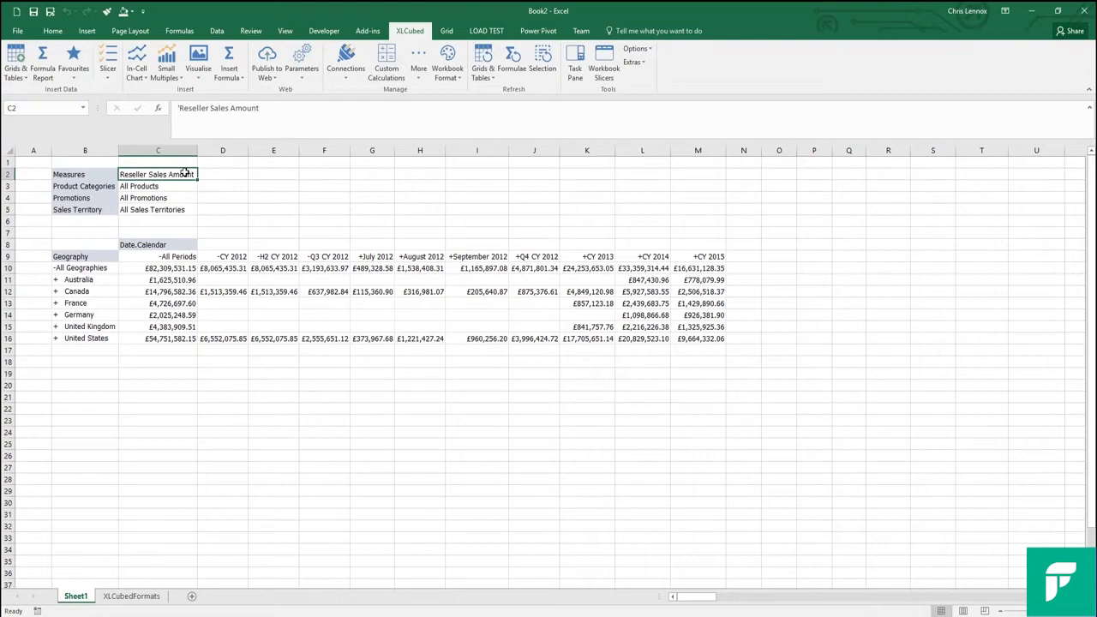
Step: Swap the grid measure to Reseller Average Unit Price from the Reseller Sales group
double_click(158, 175)
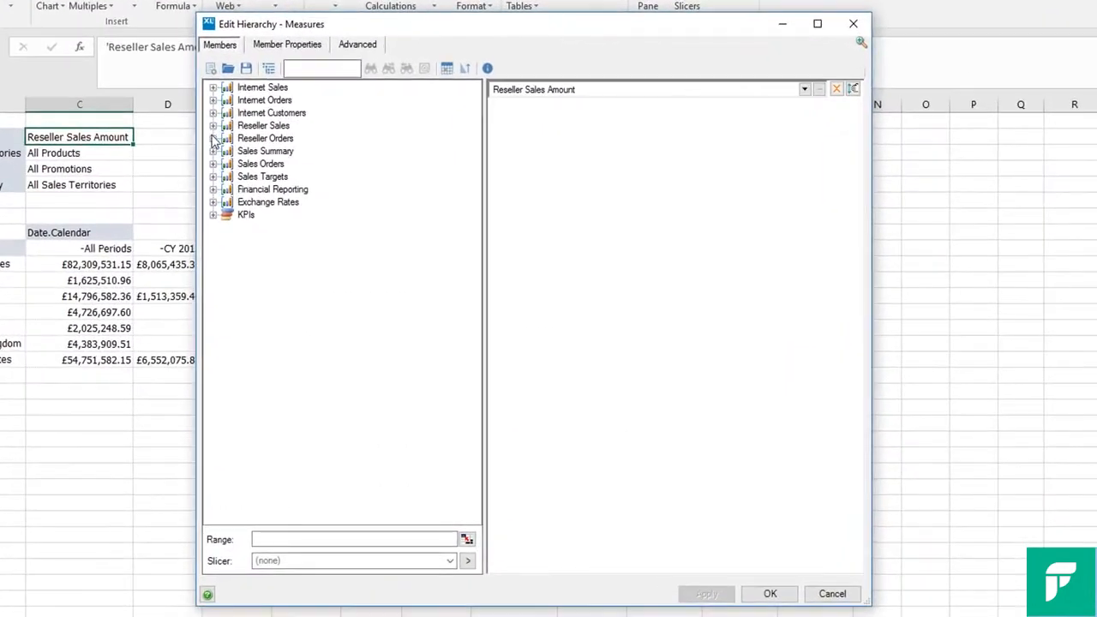
click(212, 126)
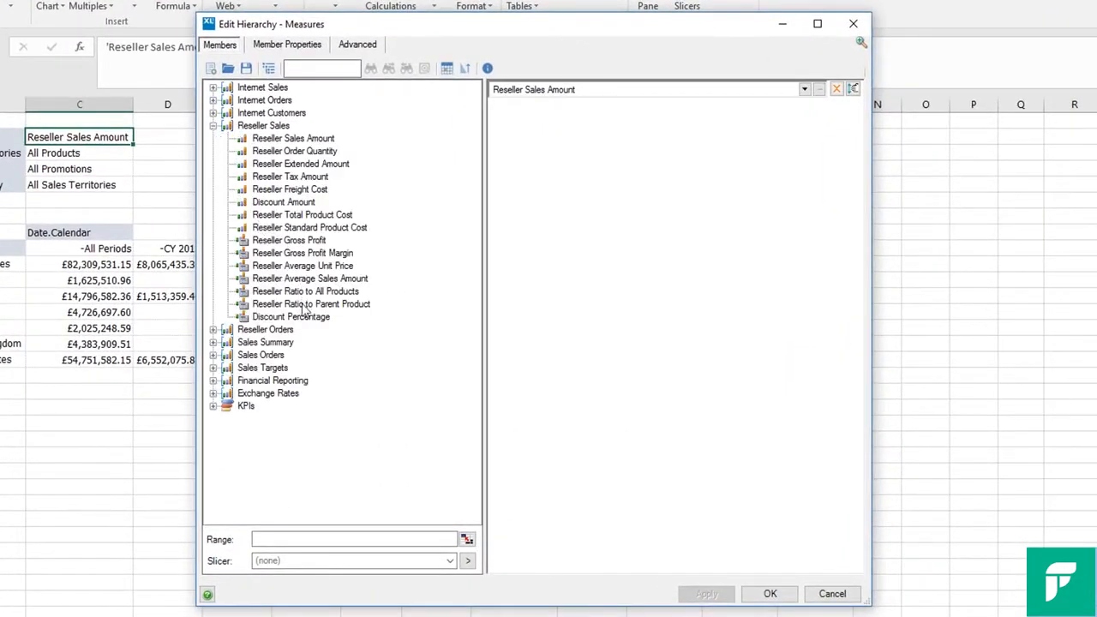
mouse_move(329, 271)
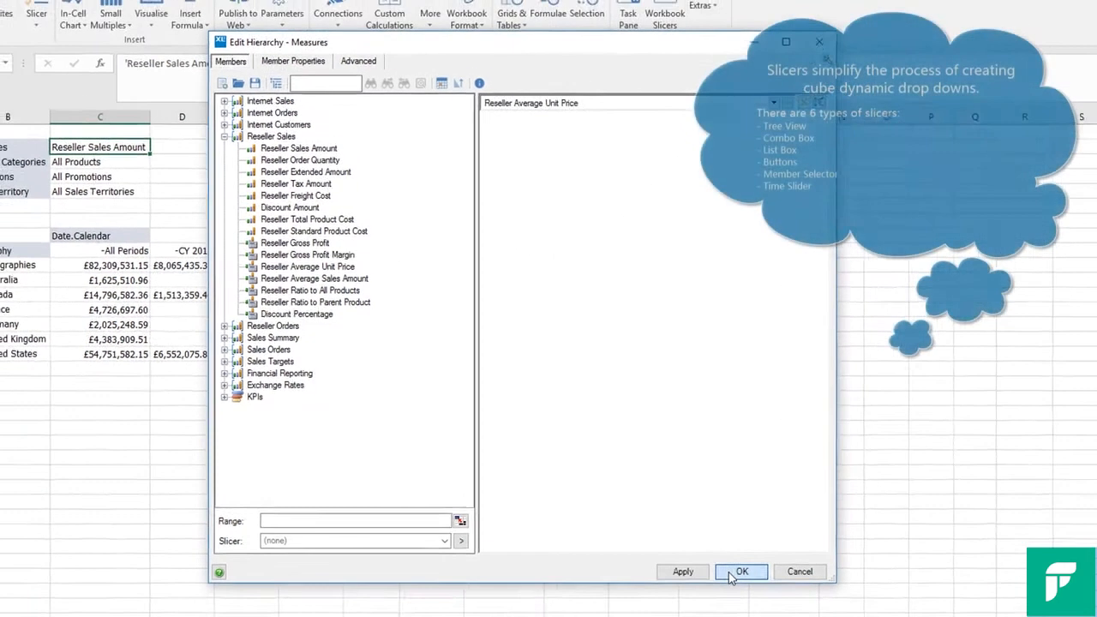
click(740, 572)
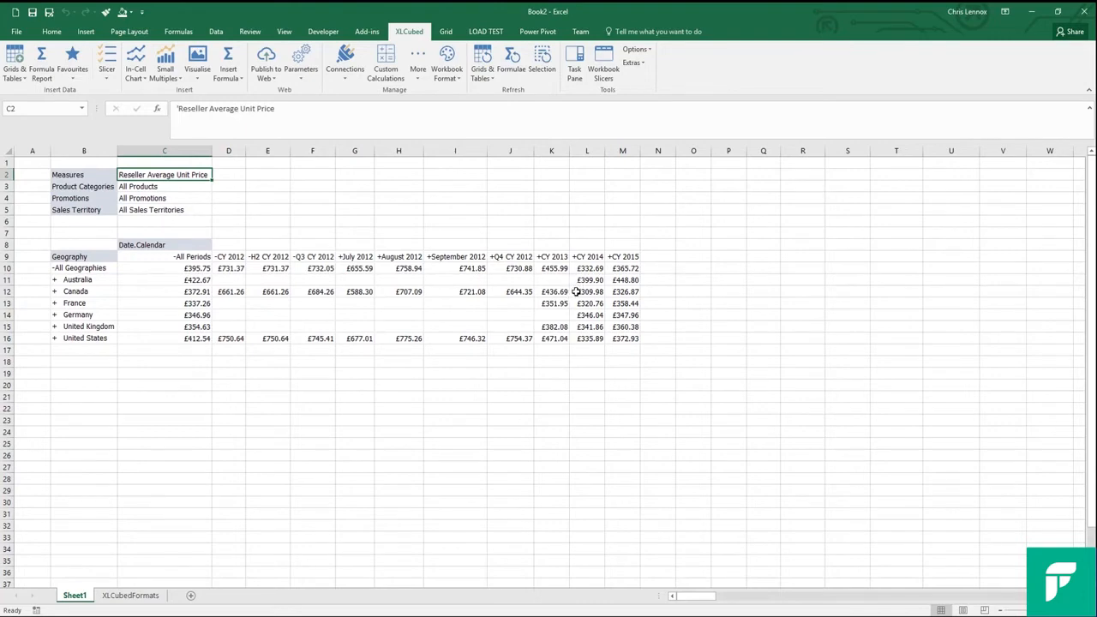
mouse_move(575, 292)
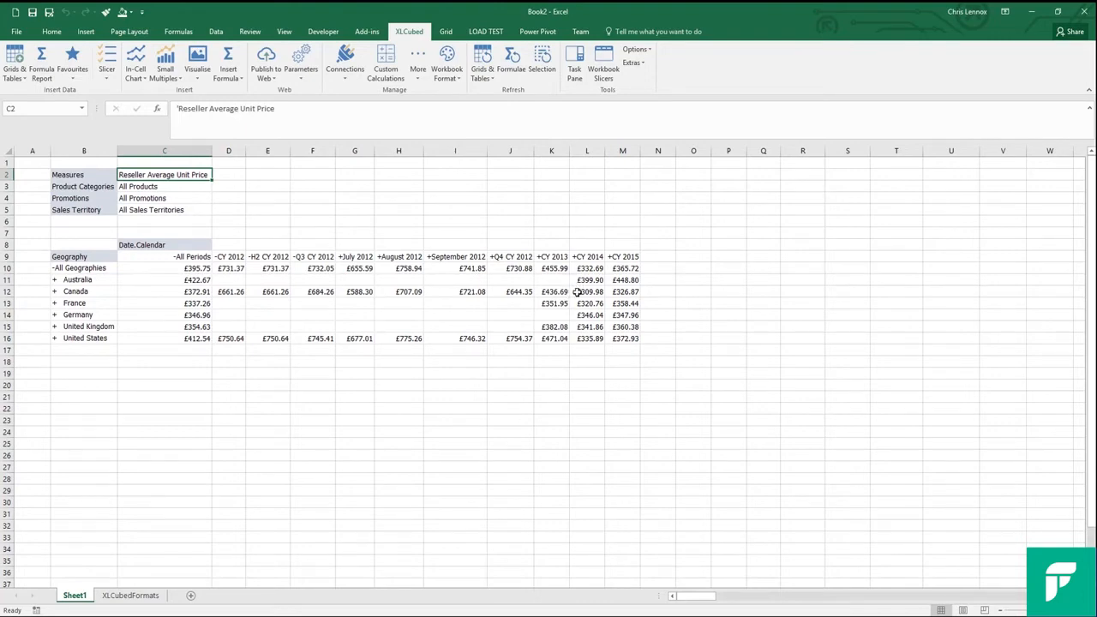
mouse_move(336, 223)
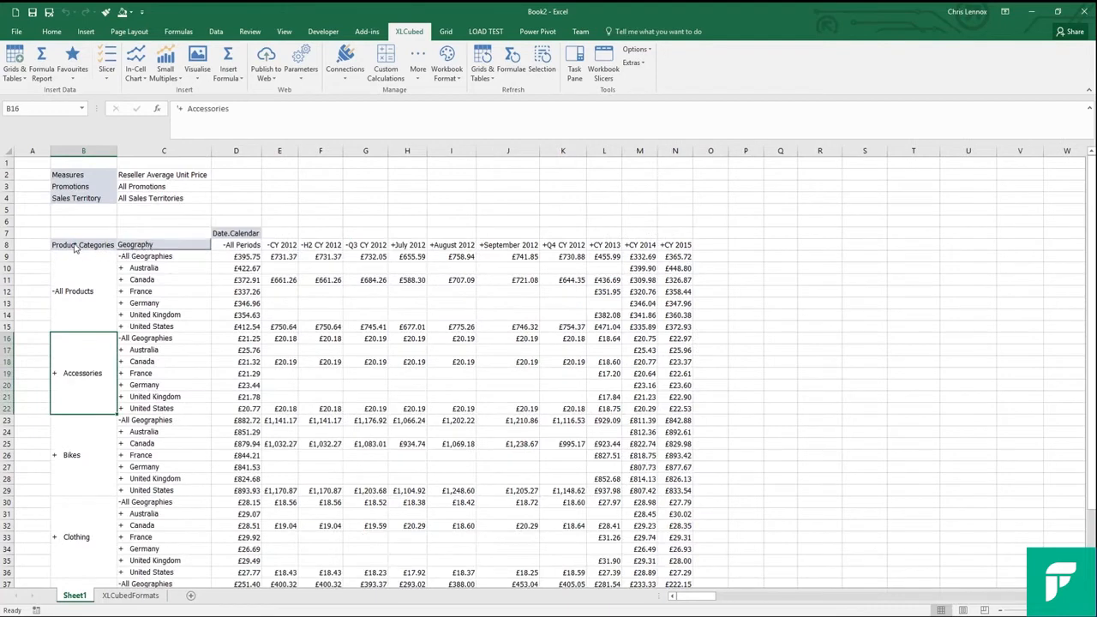
mouse_move(83, 264)
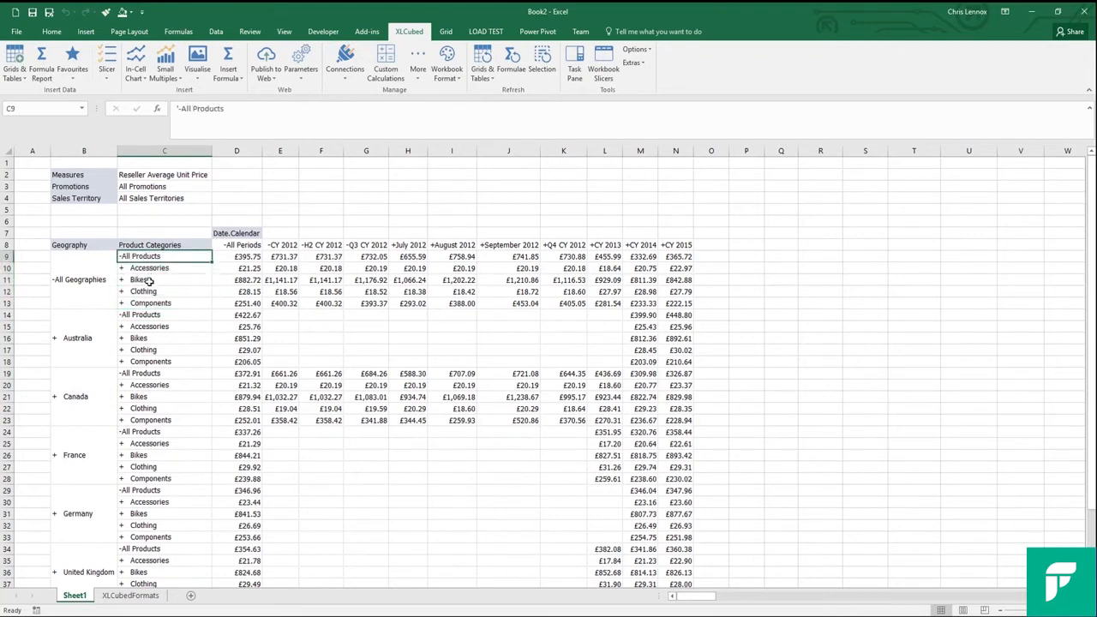
mouse_move(102, 288)
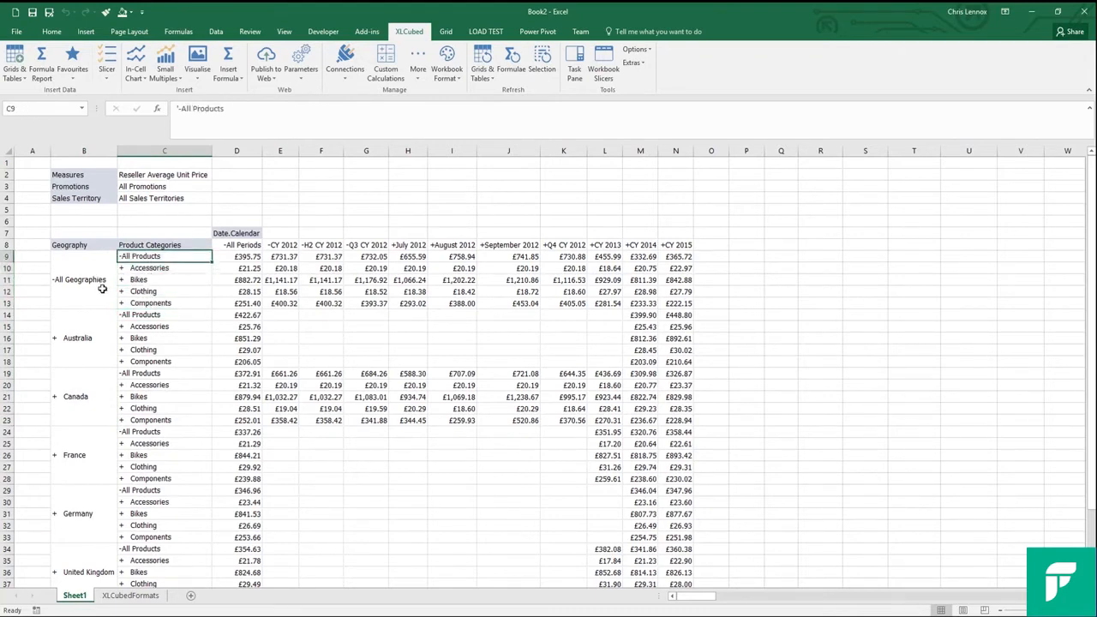
mouse_move(230, 268)
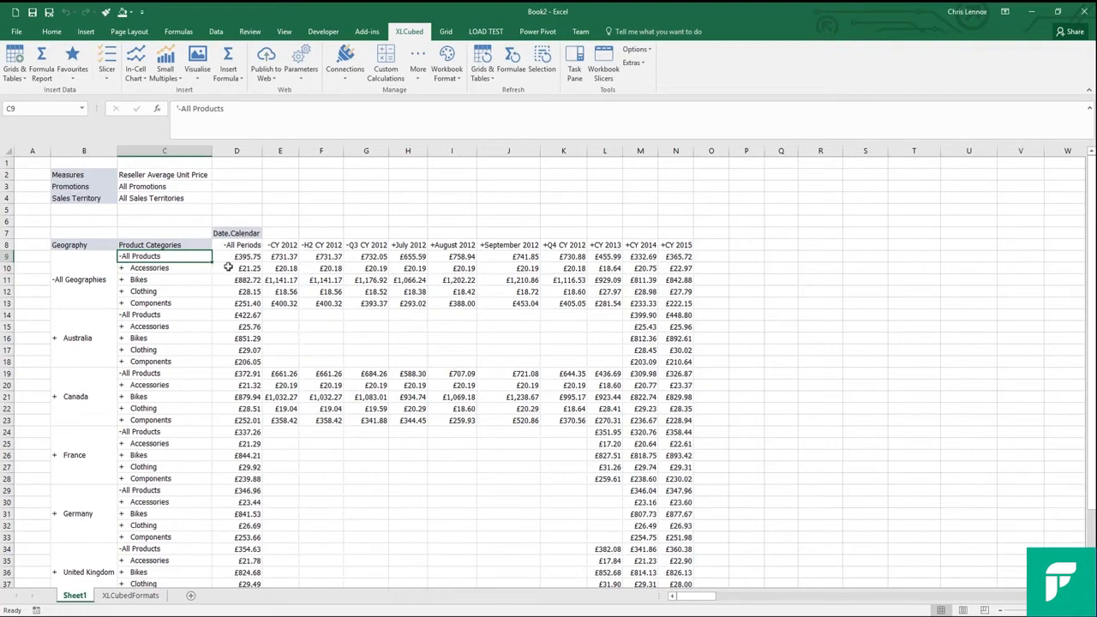
mouse_move(250, 302)
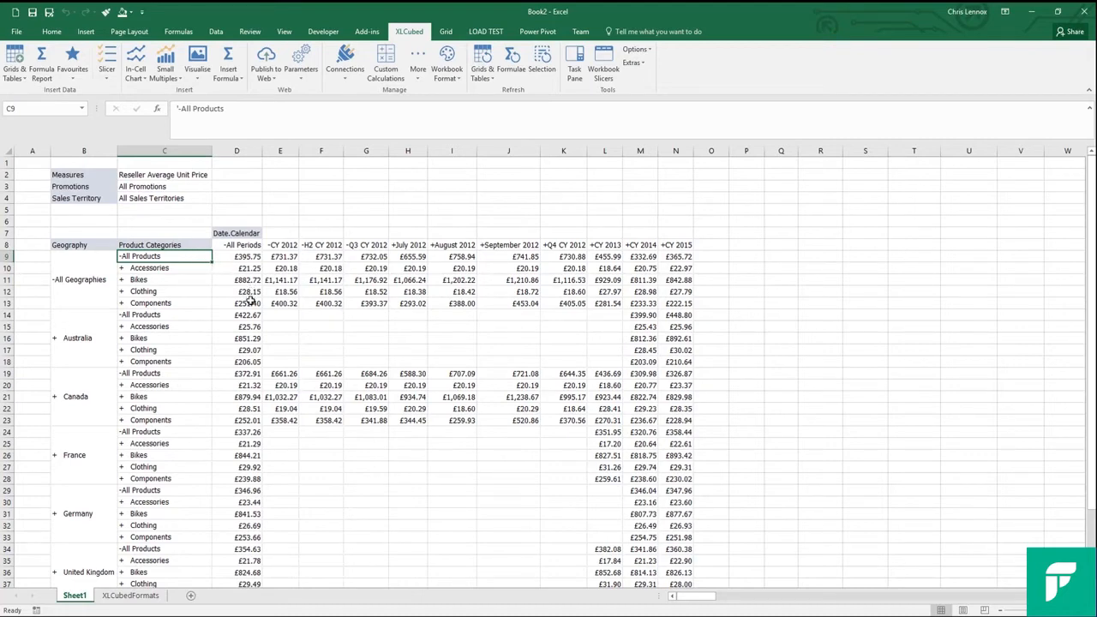
Step: Pivot the grid to Date.Calendar rows, Product Categories columns, Geography filter, and show the task pane
click(367, 257)
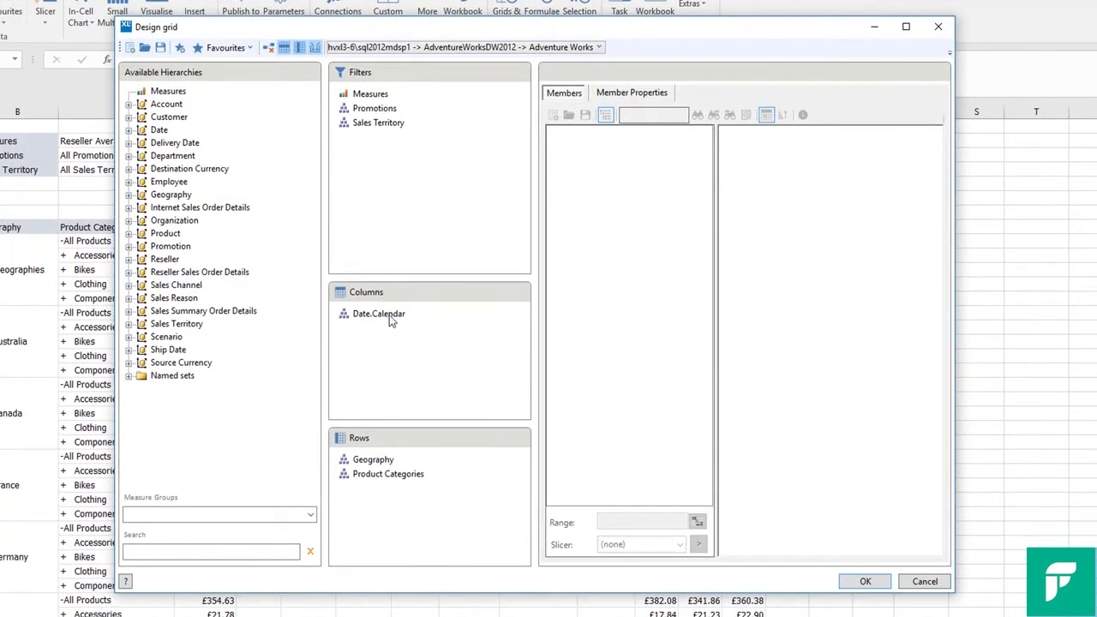
click(373, 462)
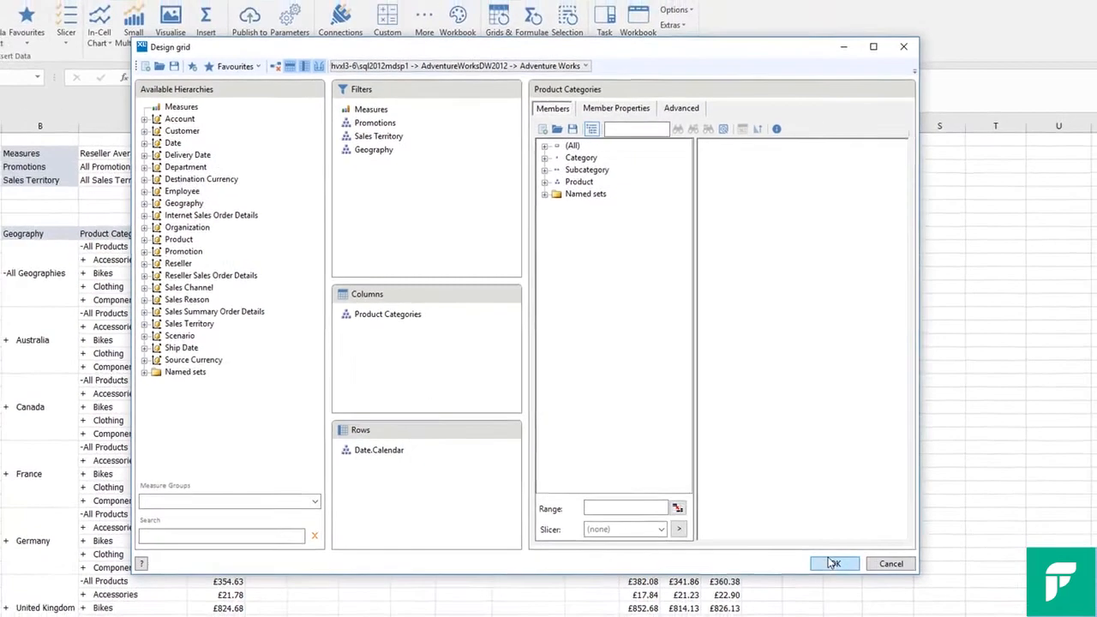
click(833, 562)
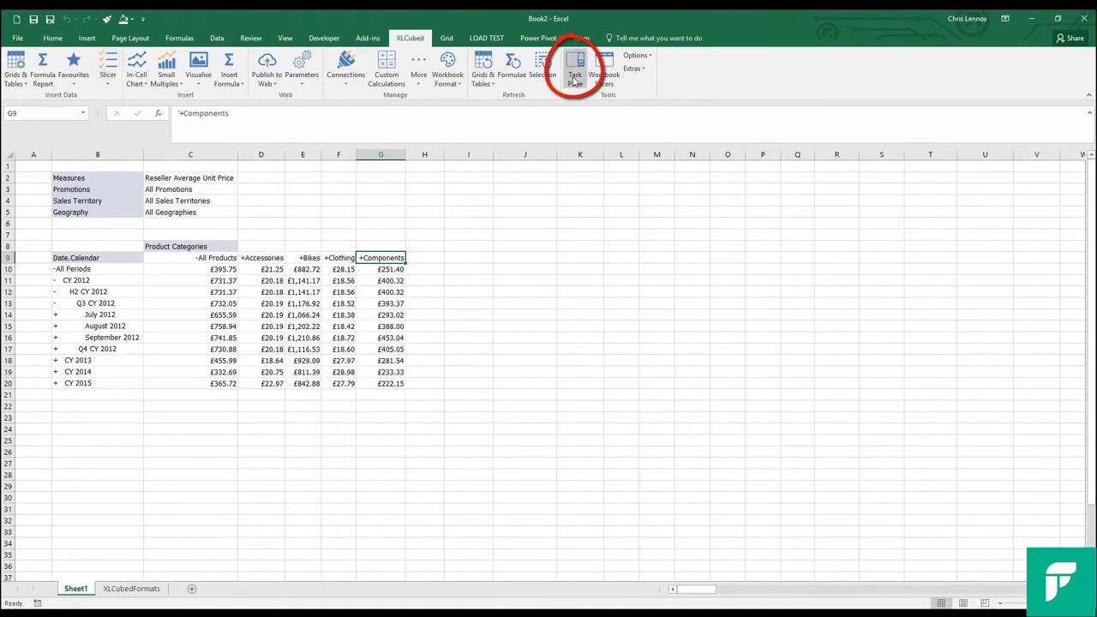
click(576, 68)
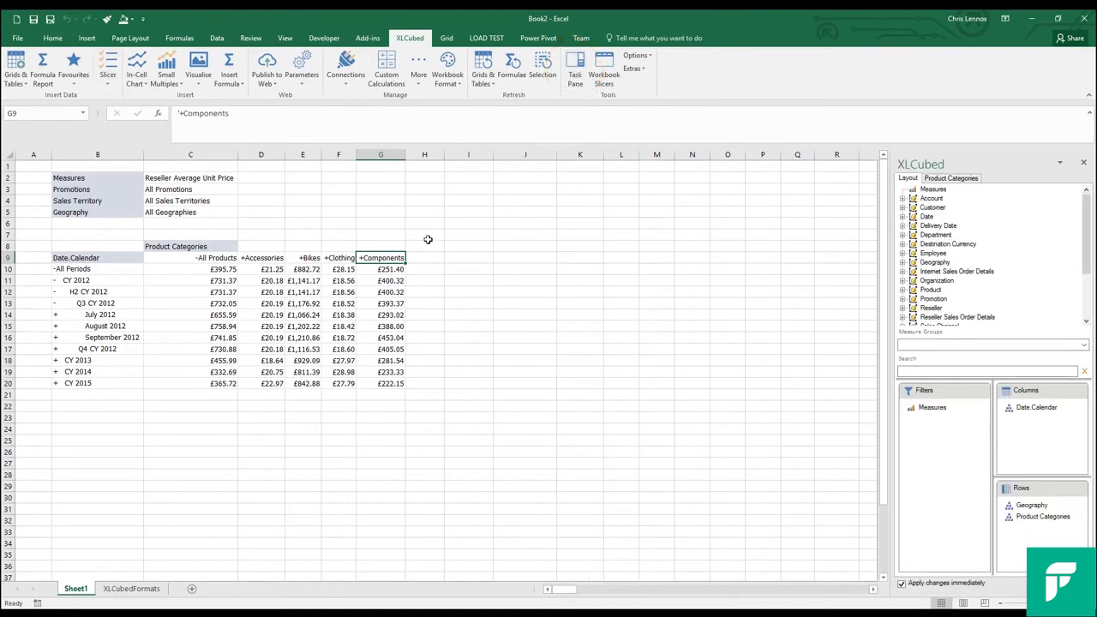